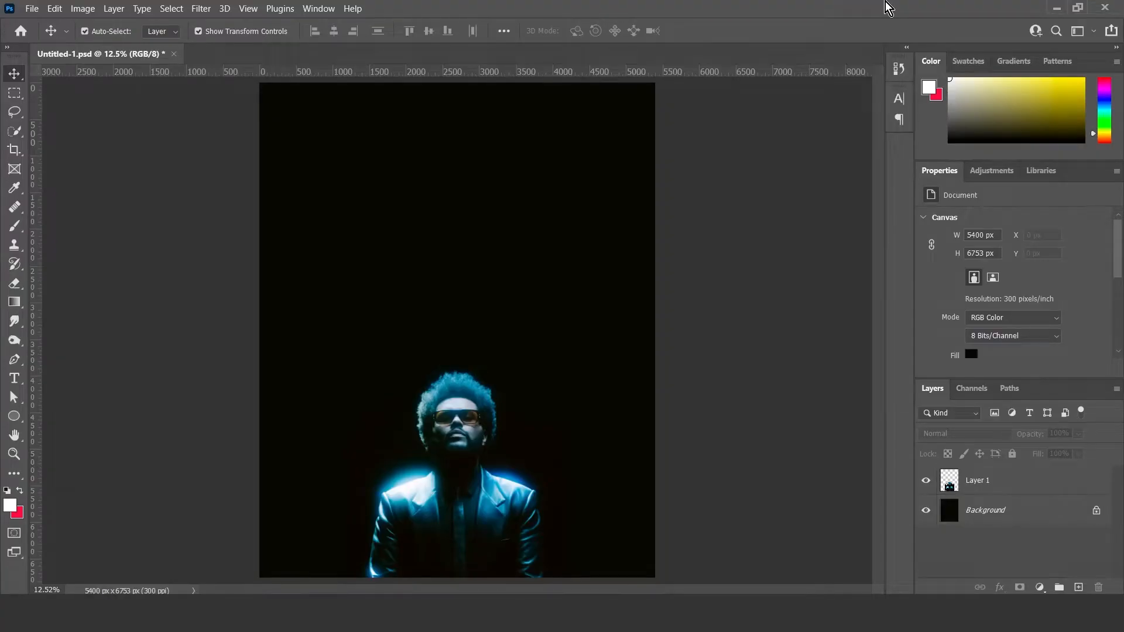
mouse_move(552, 419)
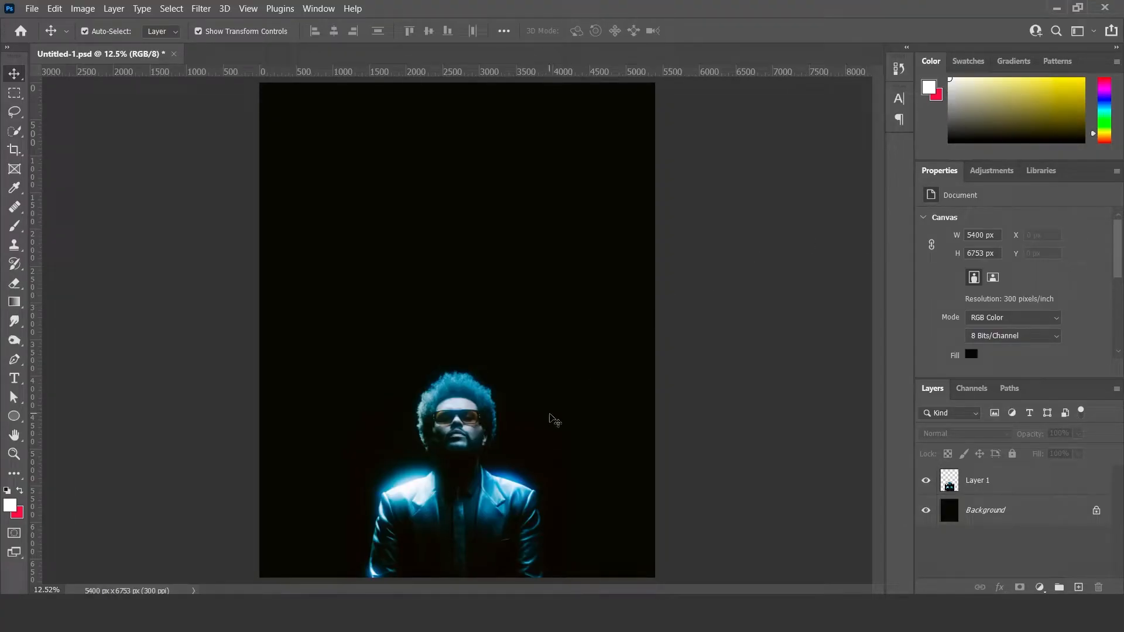
Duplicate the portrait layer, creating Layer 1 copy above Layer 1
click(1004, 480)
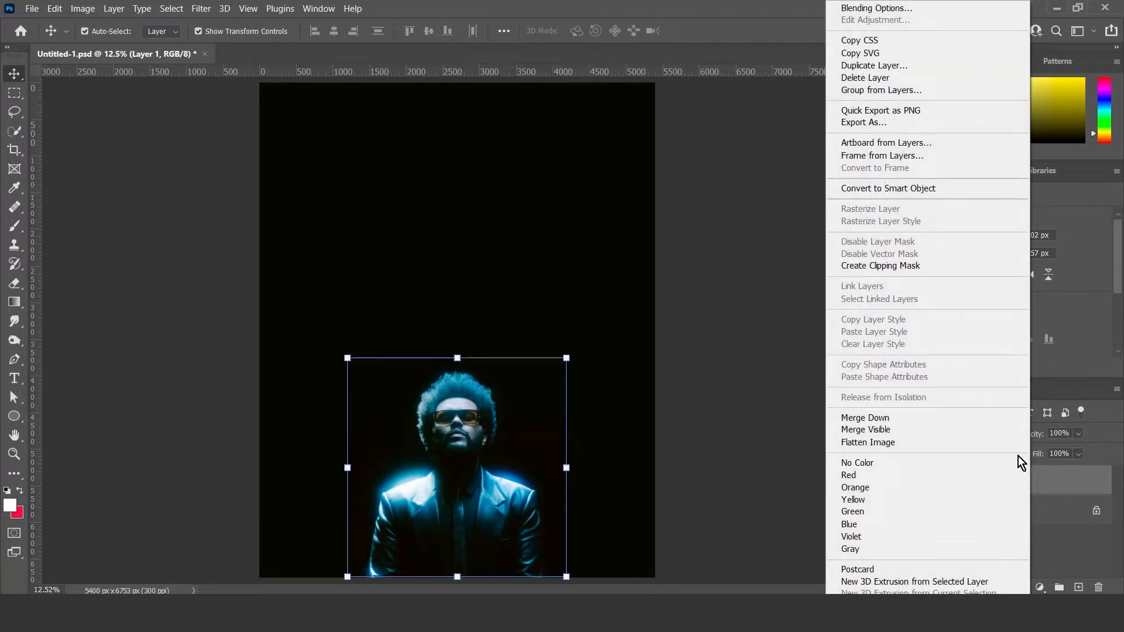
click(874, 66)
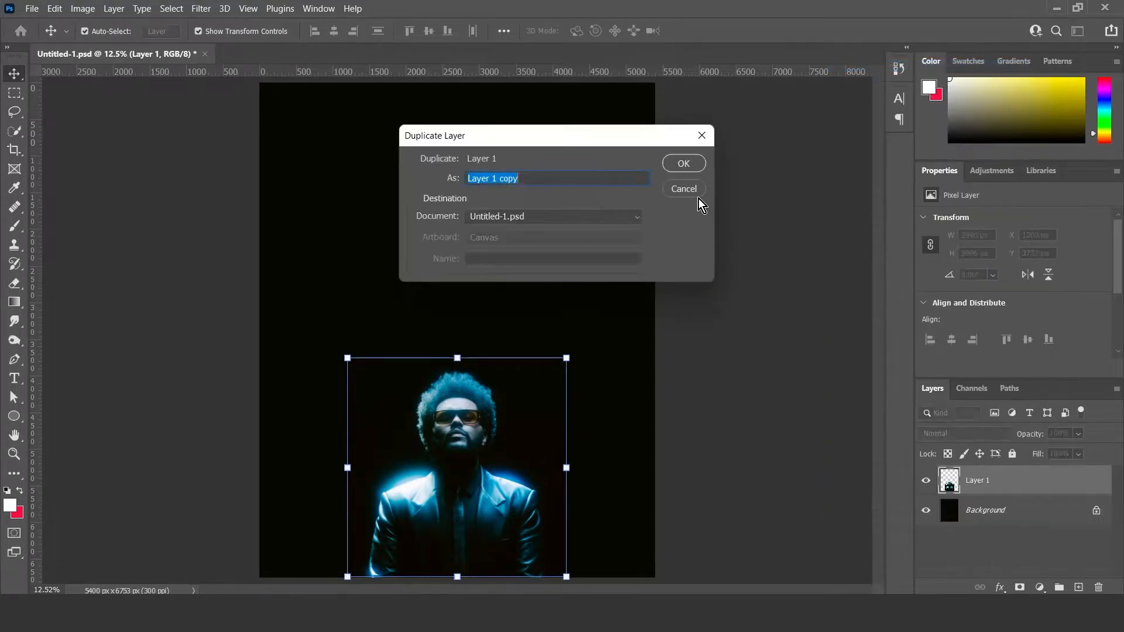
click(683, 163)
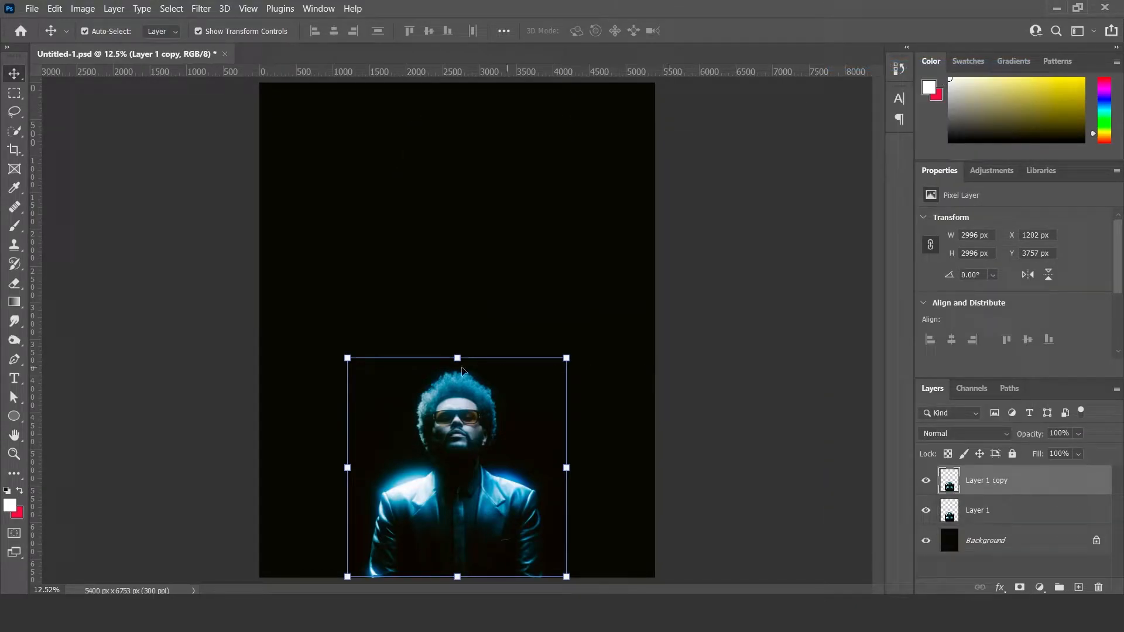
mouse_move(14, 324)
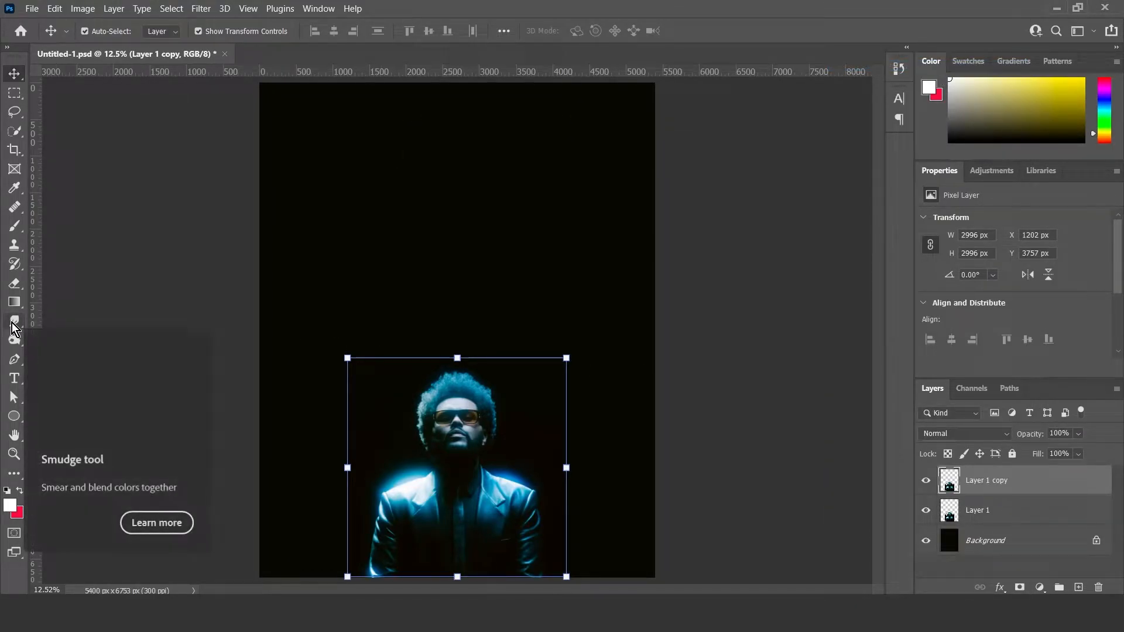
Activate the Smudge tool with an 800 px brush at 100% strength
click(15, 323)
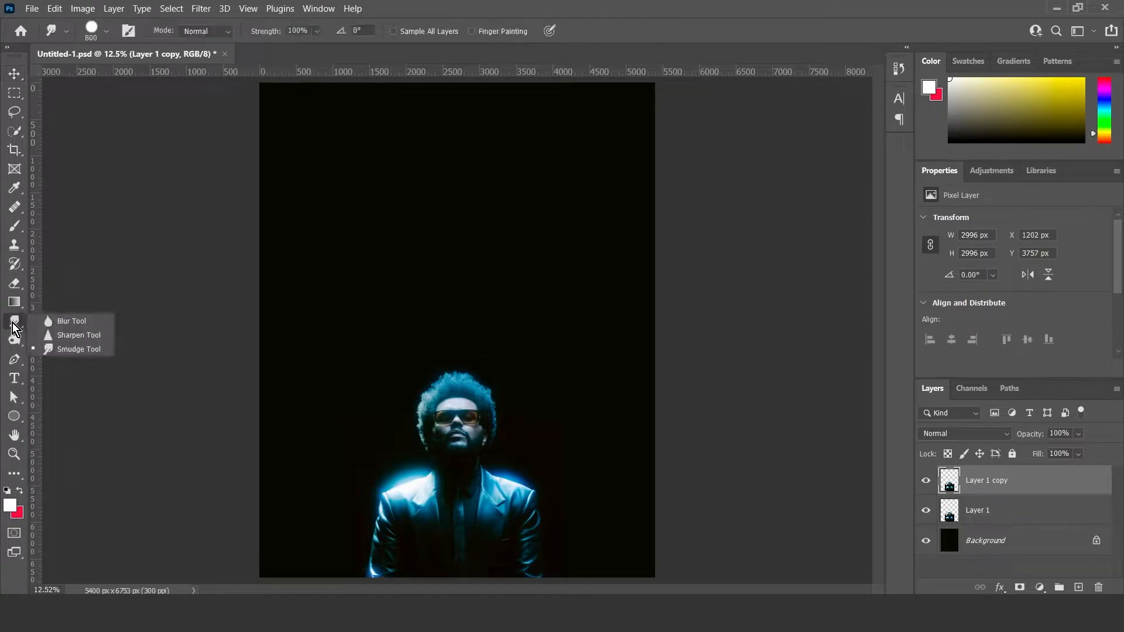
mouse_move(61, 327)
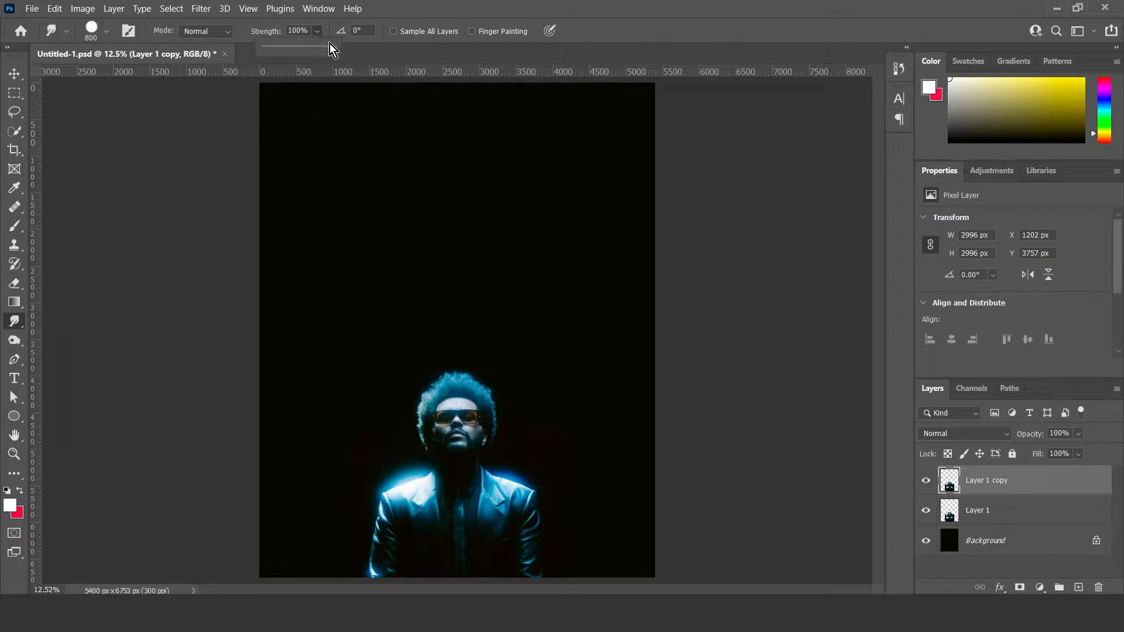
click(91, 30)
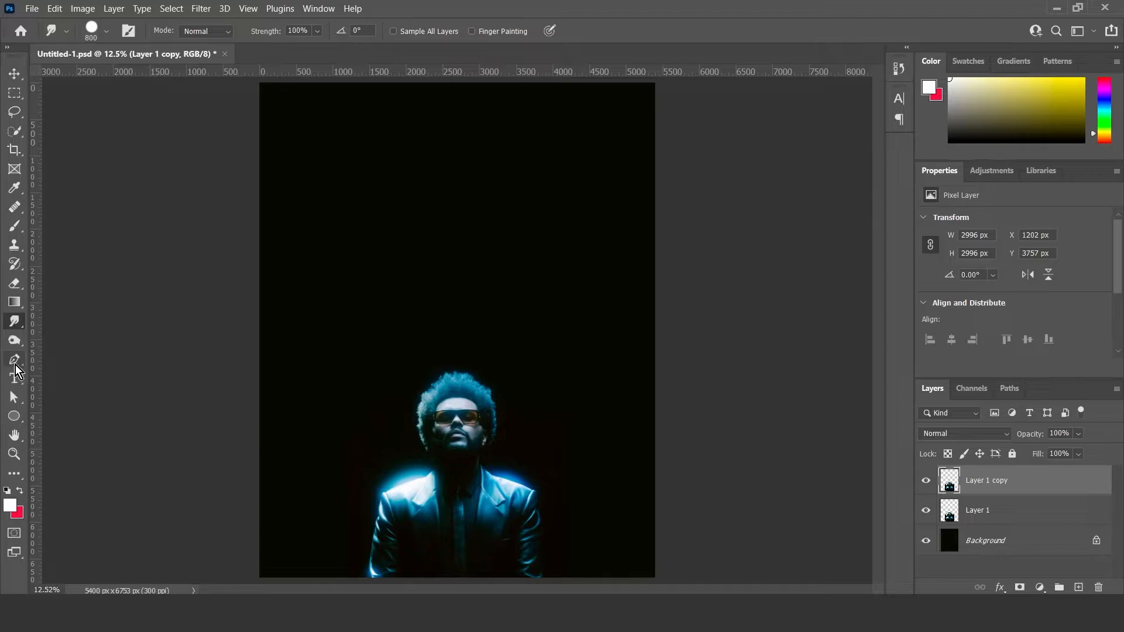
Draw a curving Pen path winding down toward the figure's head
click(14, 360)
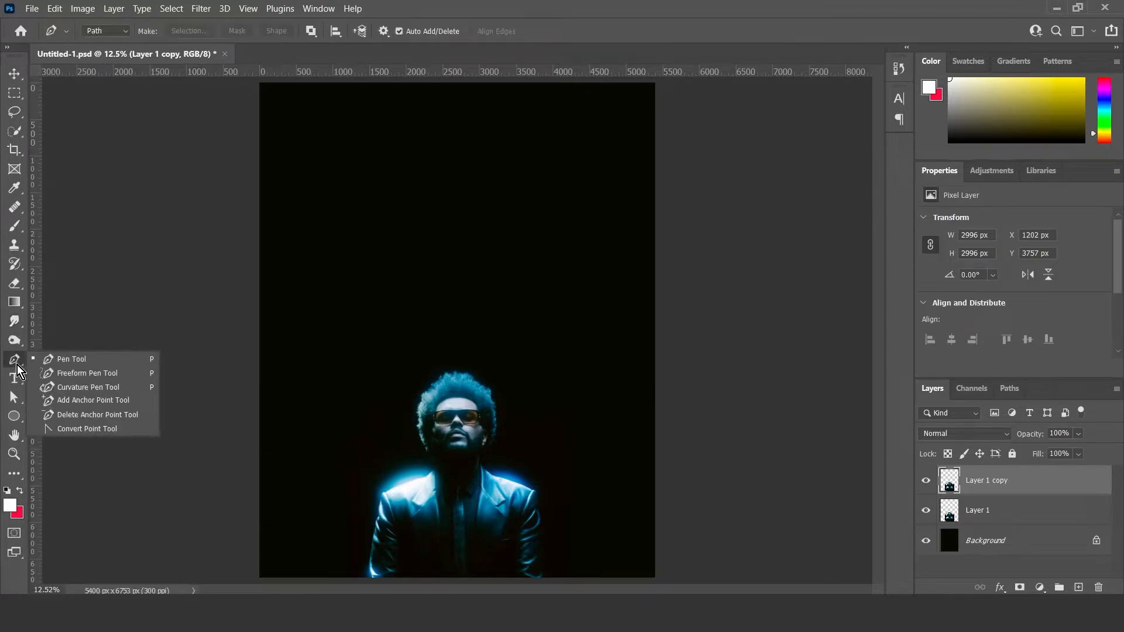
click(72, 358)
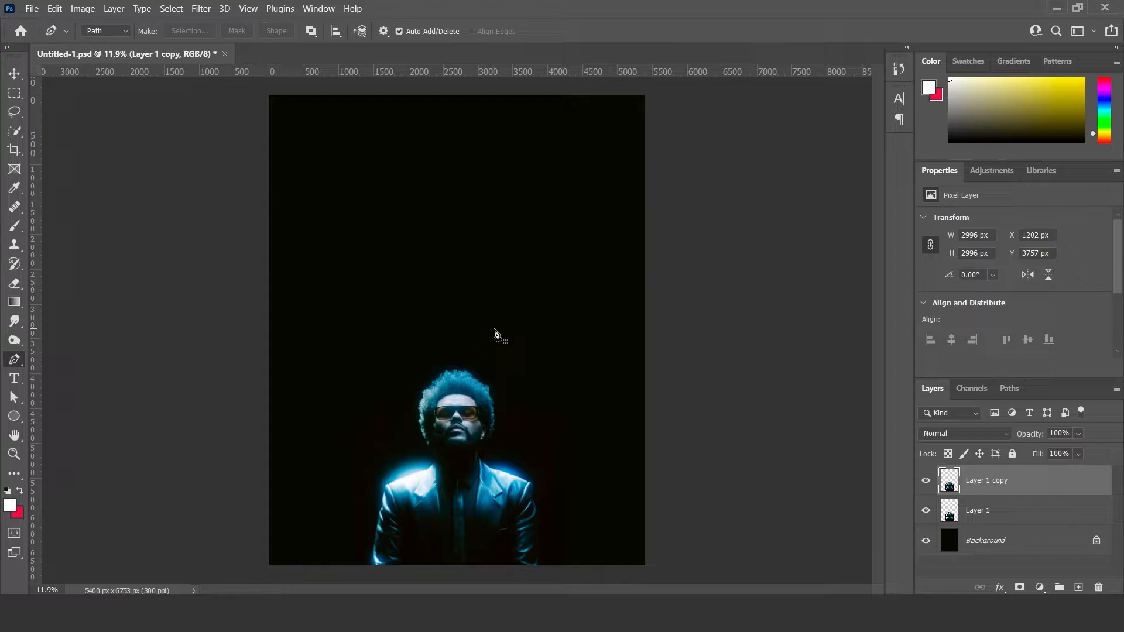
mouse_move(459, 426)
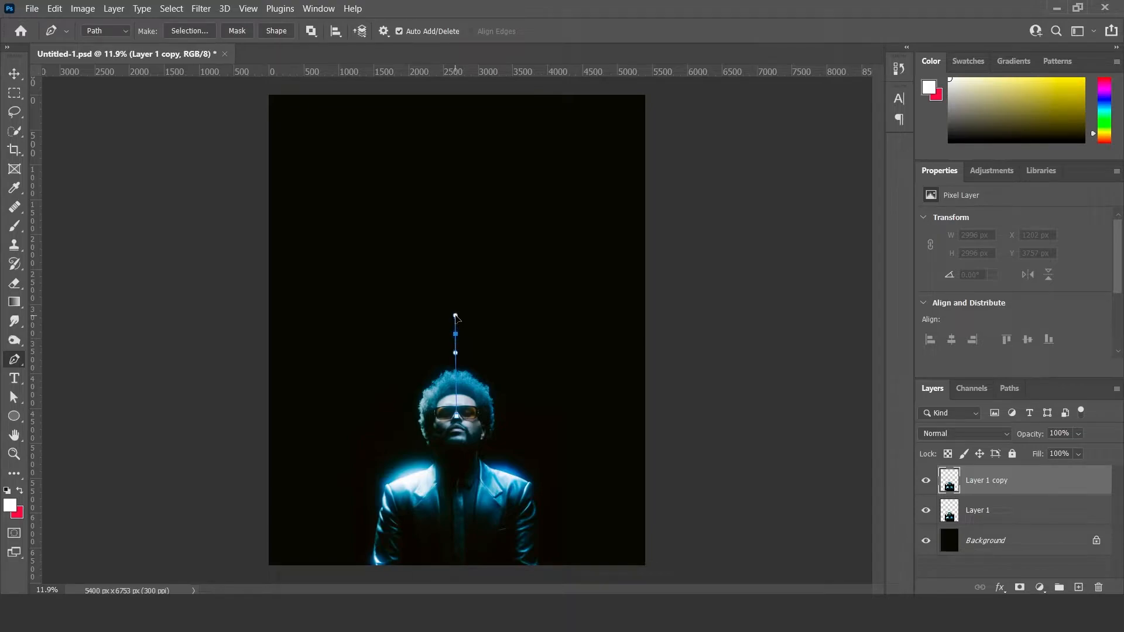
drag(456, 331, 552, 277)
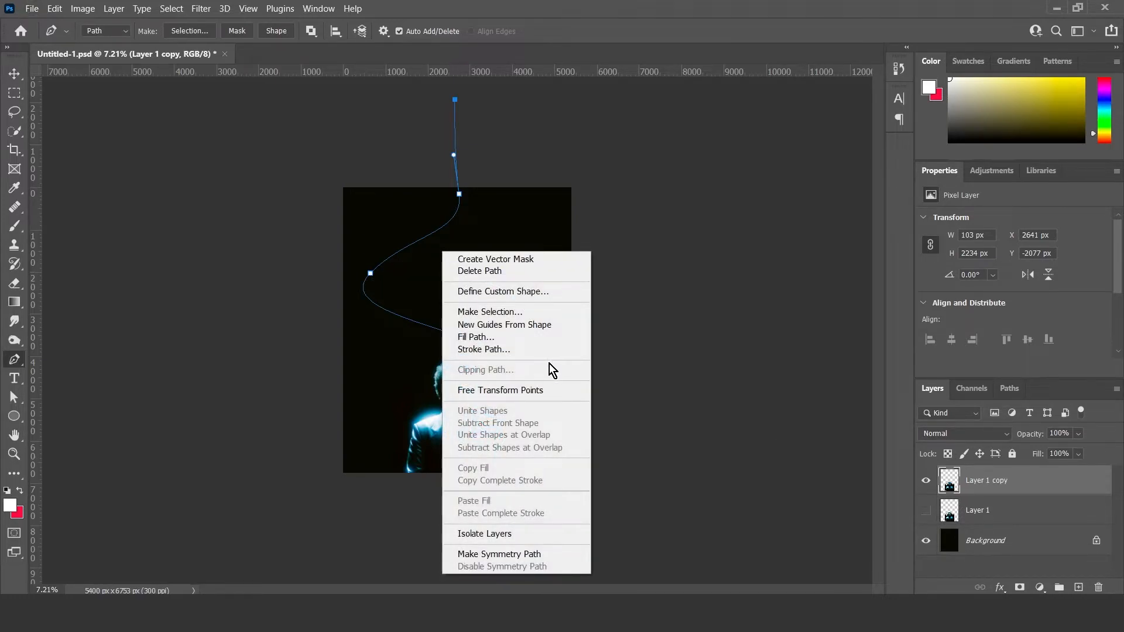
Stroke the path with the Smudge tool, smearing the face into a curving blue streak
click(484, 349)
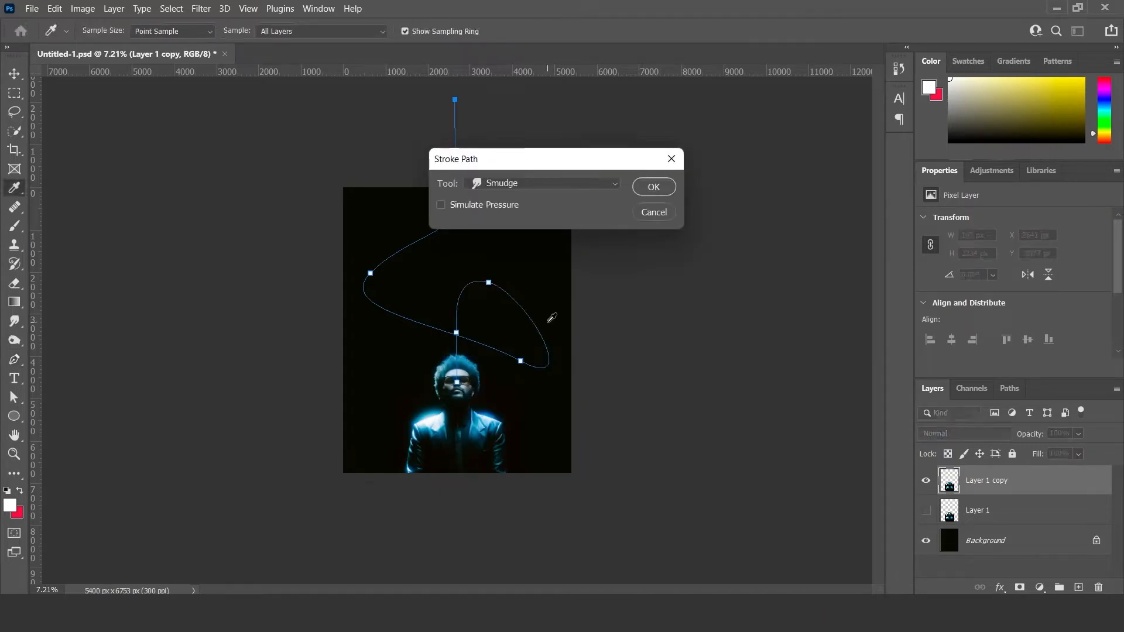
click(542, 182)
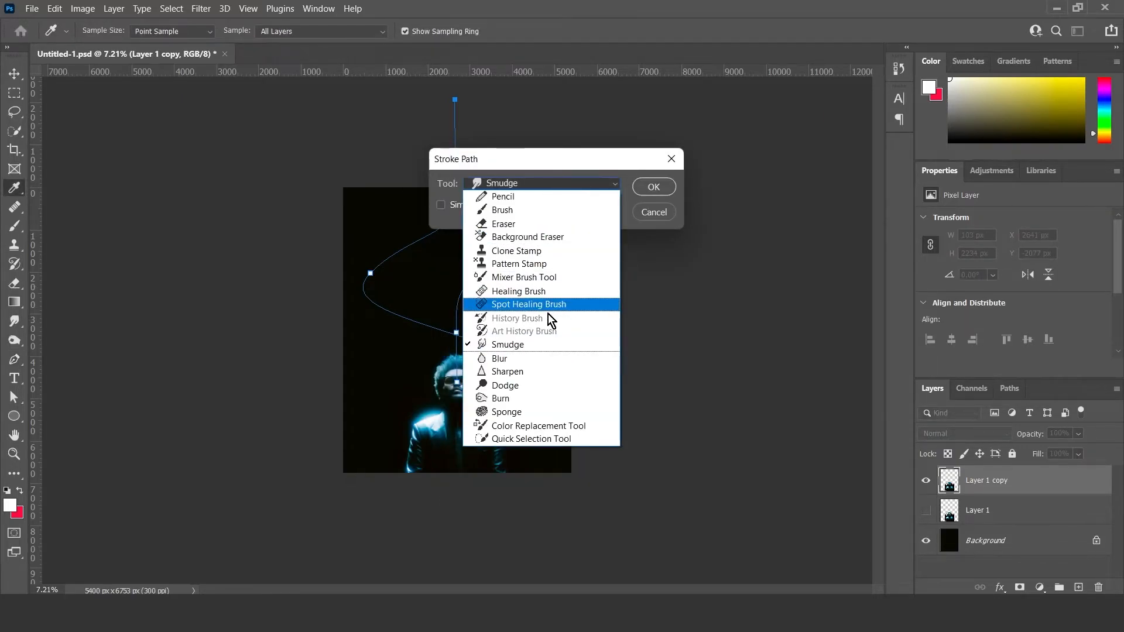
click(508, 344)
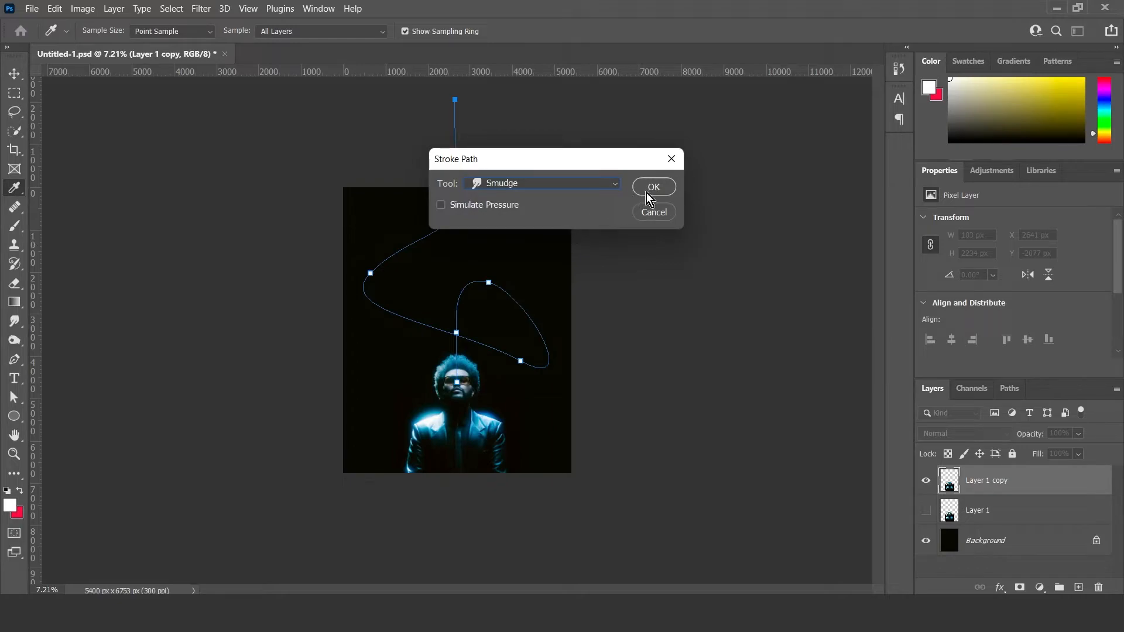
click(652, 186)
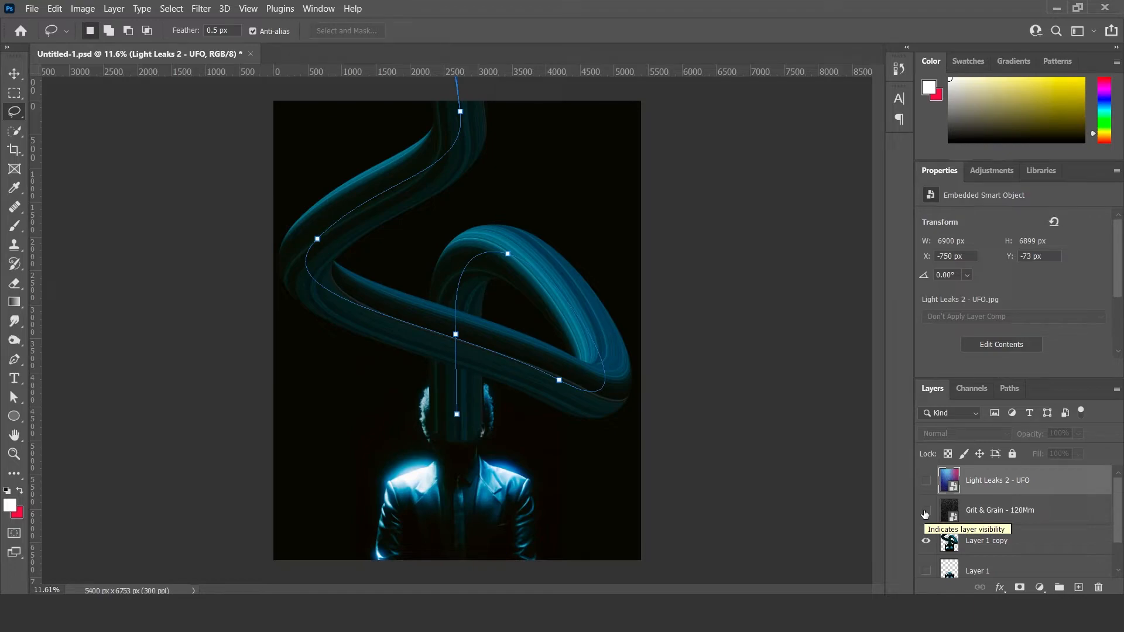
Show the Grit & Grain - 120Mm layer and blend it in Screen mode after trying Vivid Light
click(926, 480)
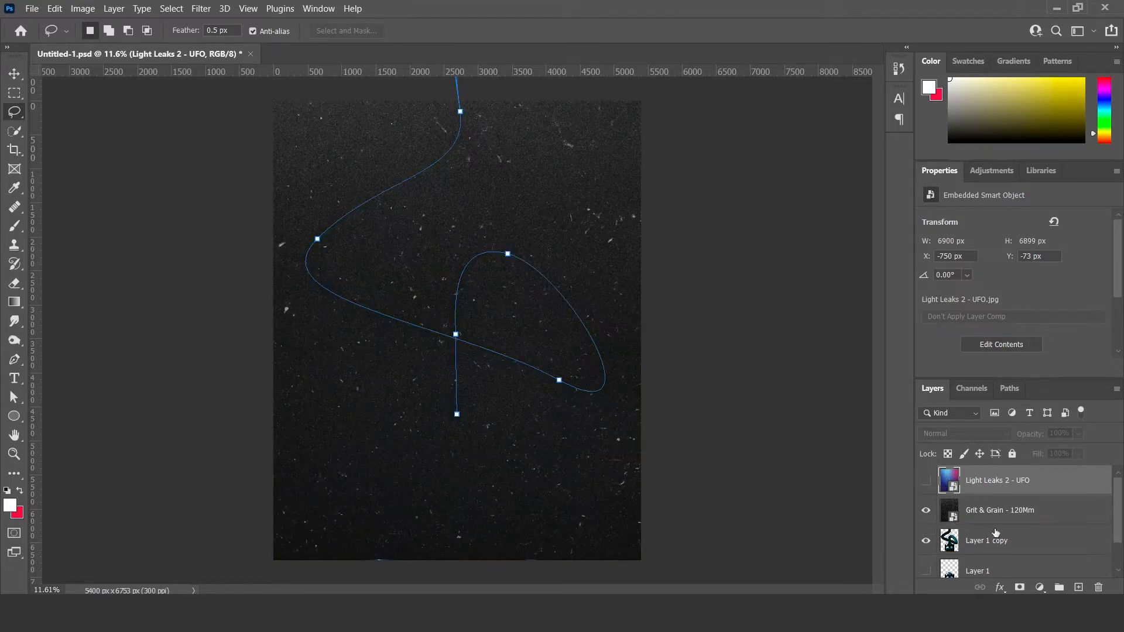
click(999, 509)
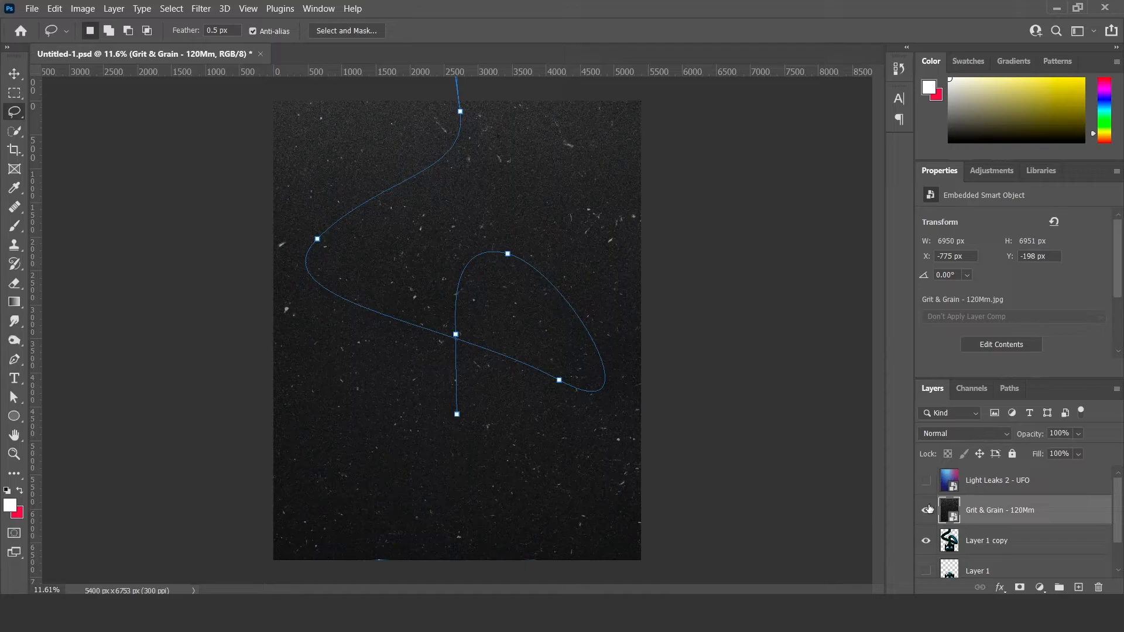
click(964, 433)
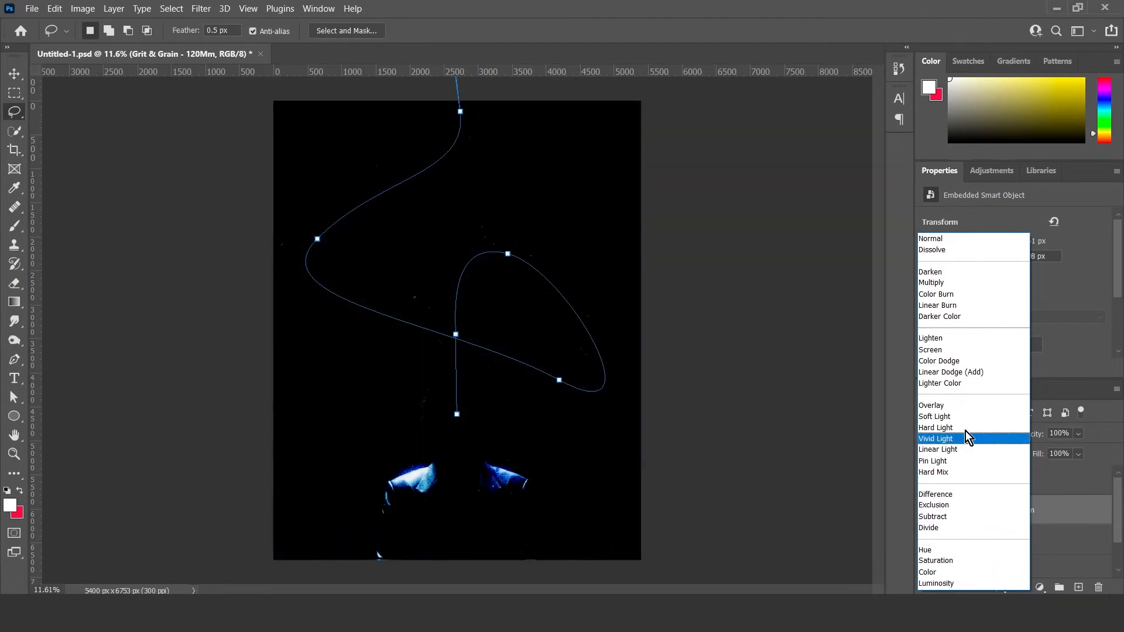
click(951, 371)
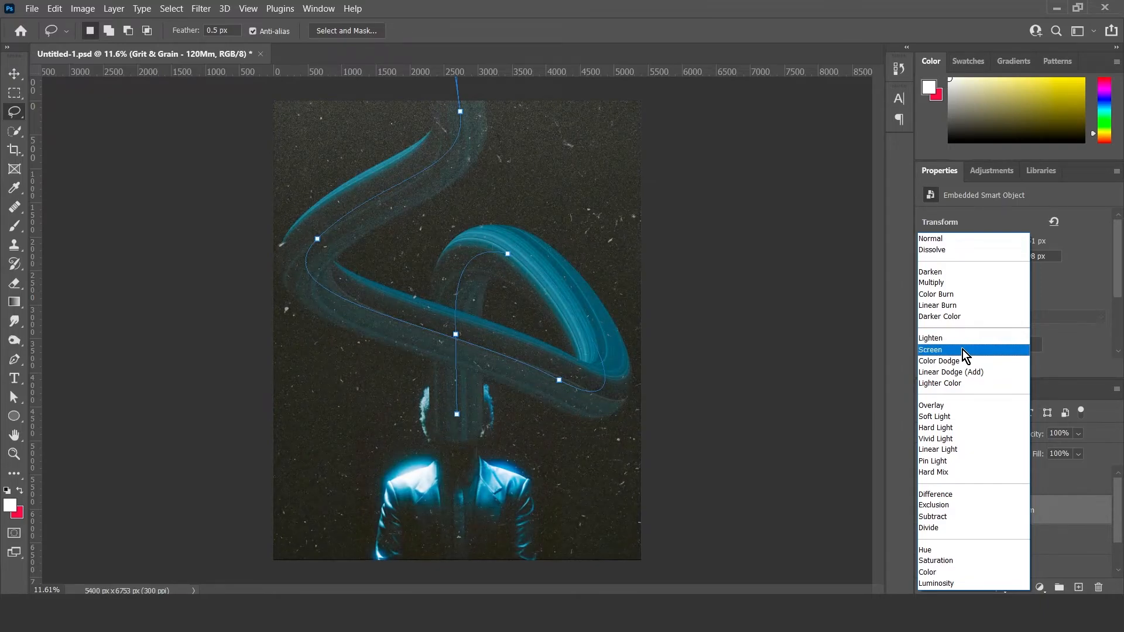
click(931, 350)
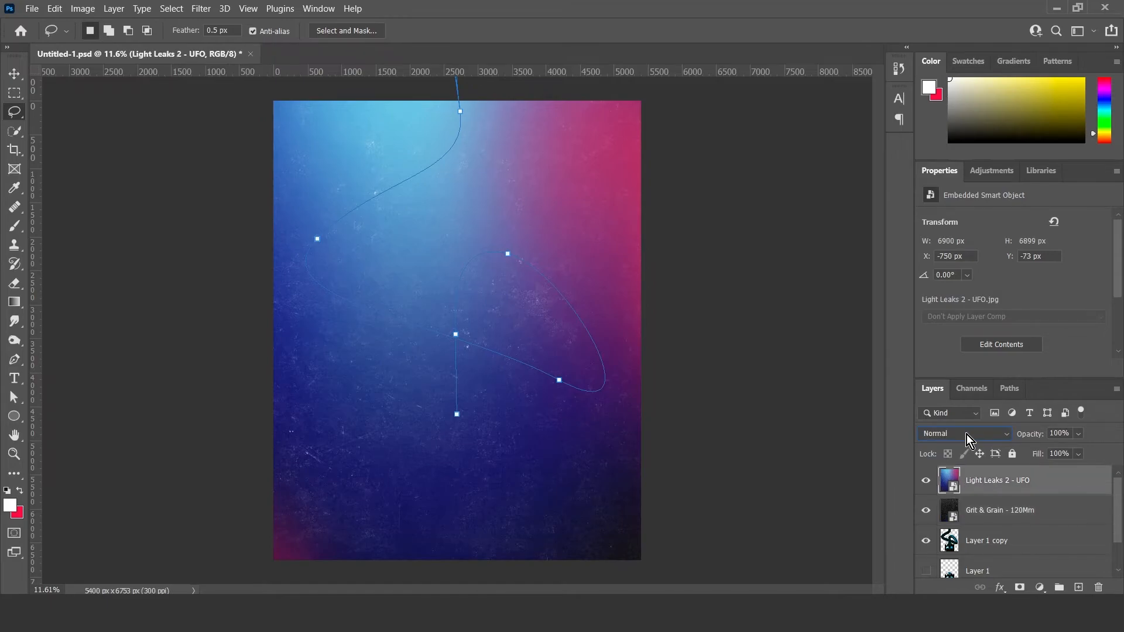
Blend the Light Leaks 2 - UFO layer with Linear Dodge (Add) after trying Divide
click(964, 433)
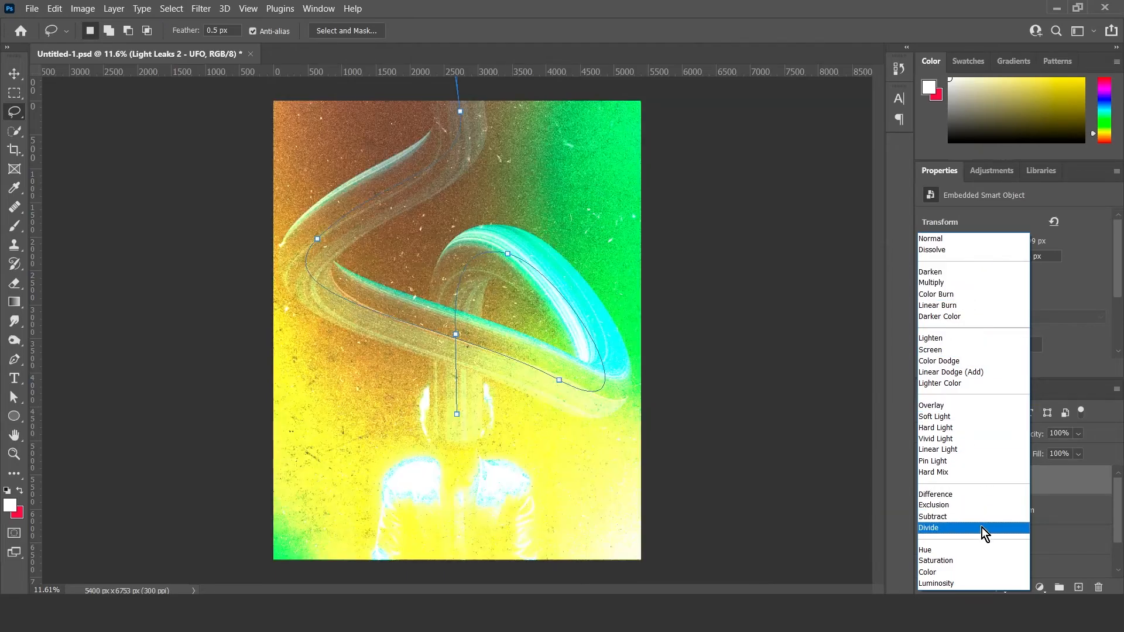
click(937, 449)
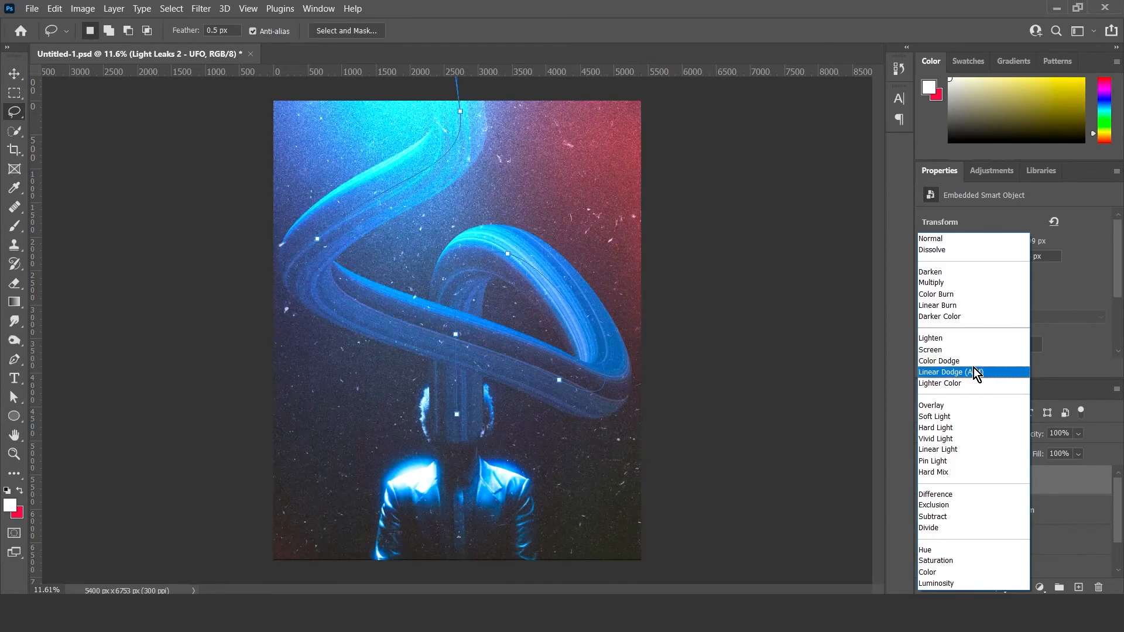
click(944, 372)
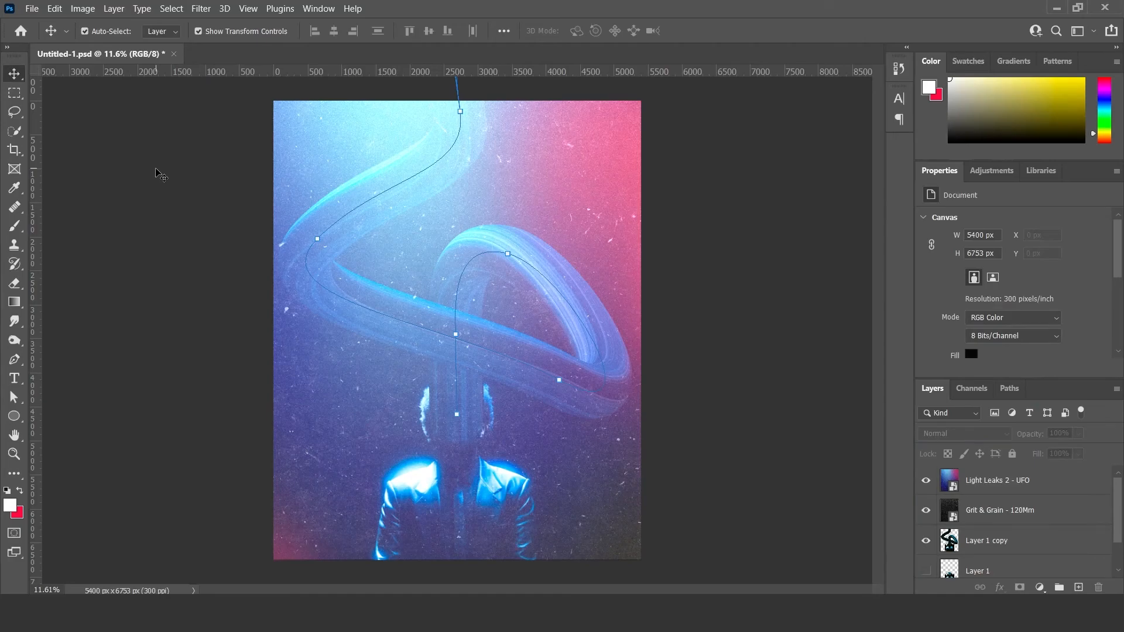
mouse_move(18, 8)
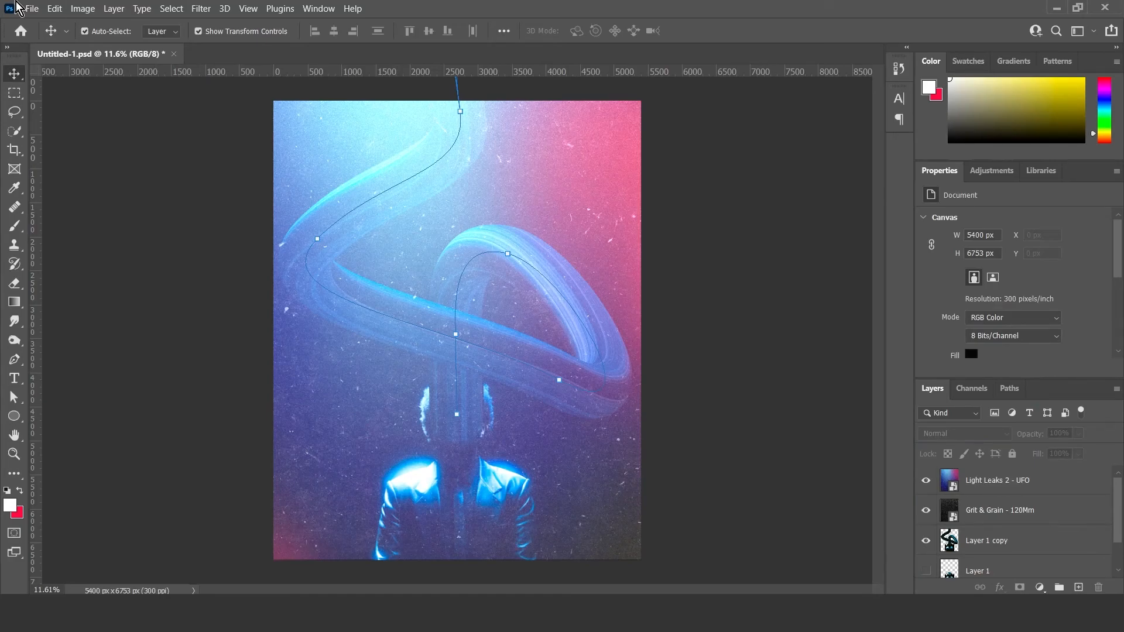